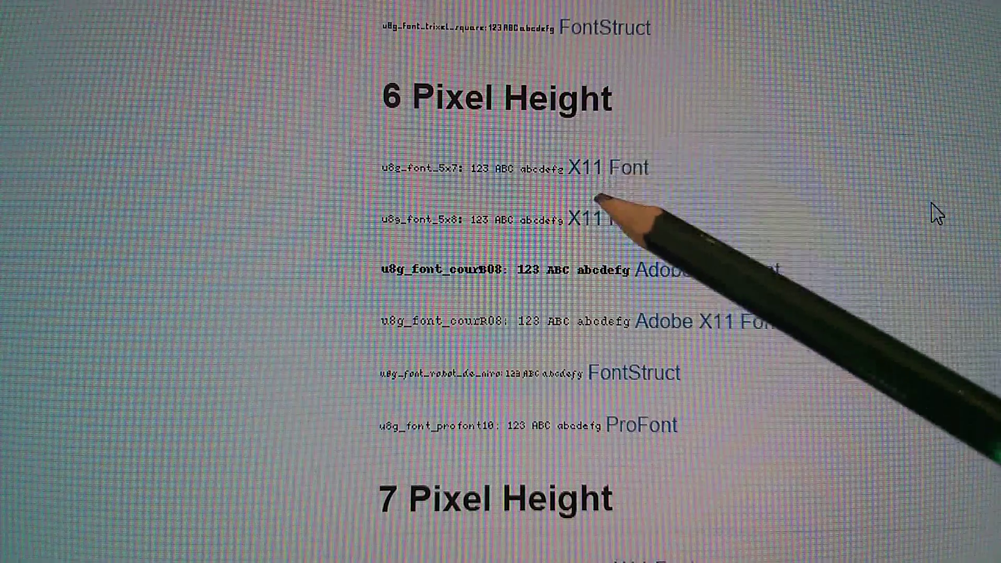
# Scroll the fonts list down to the u8g_font_10x20 character table and data size.
pyautogui.scroll(-3)
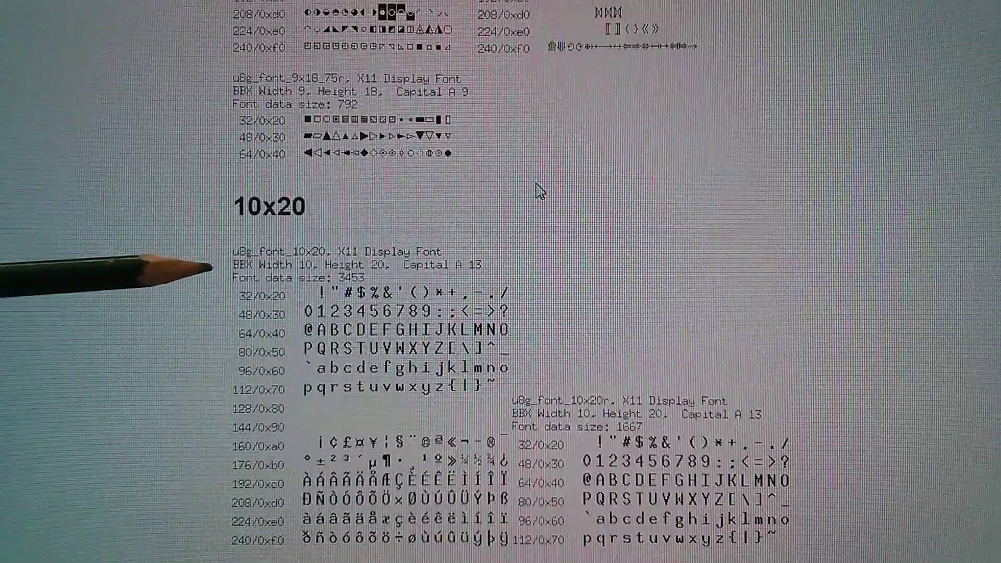
pyautogui.scroll(-3)
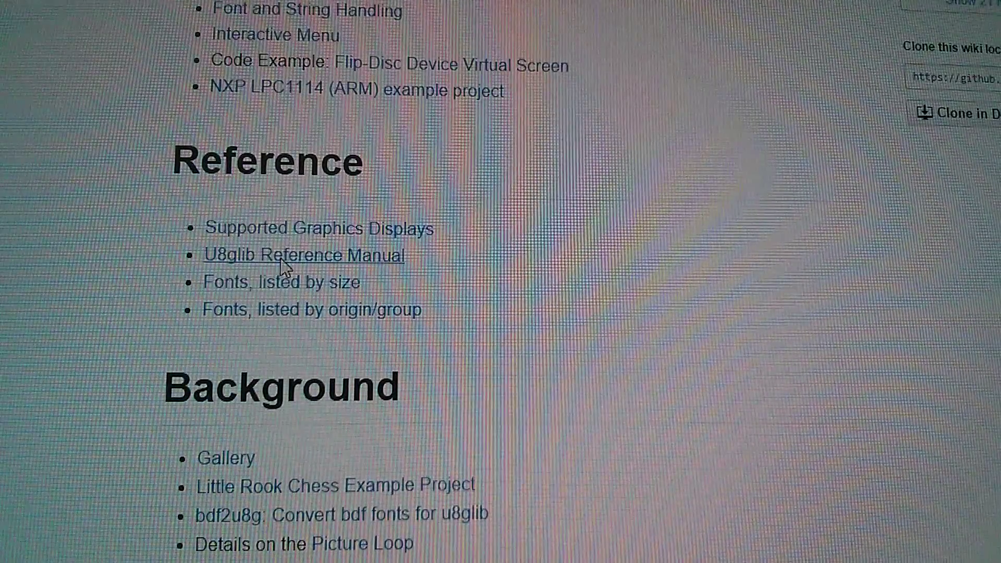
# Open the U8glib Reference Manual and scroll down to the drawBox entry.
pyautogui.click(301, 255)
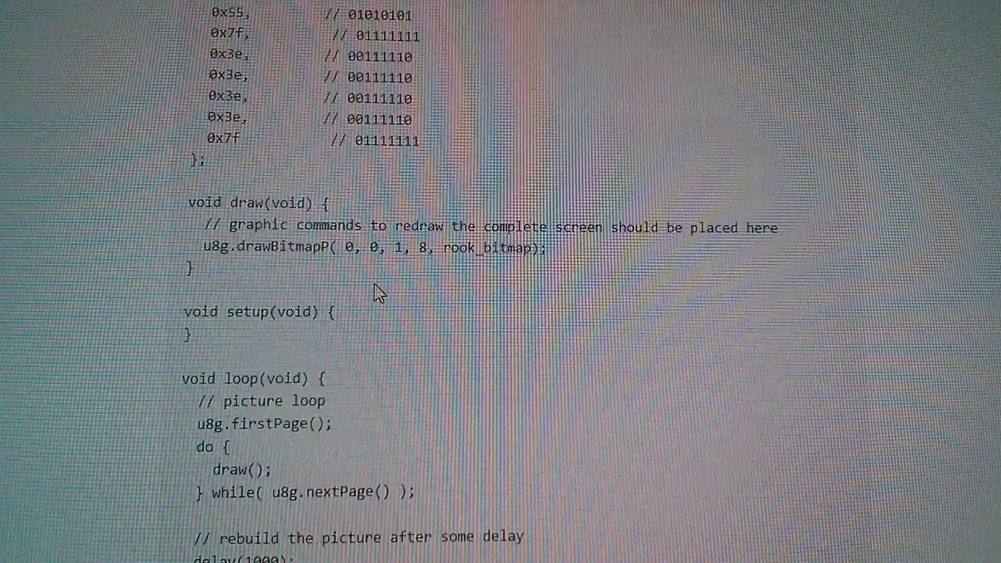
pyautogui.scroll(-3)
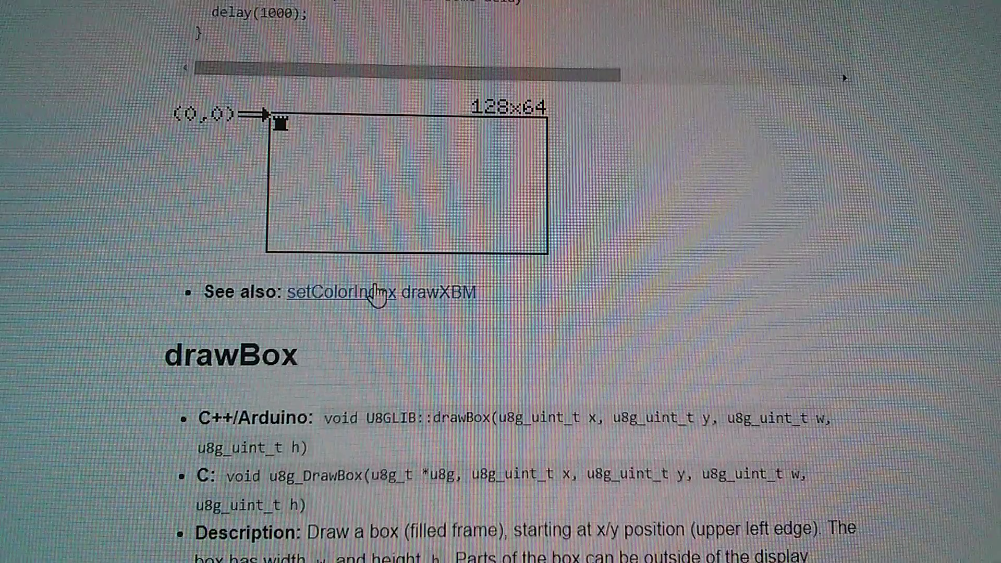